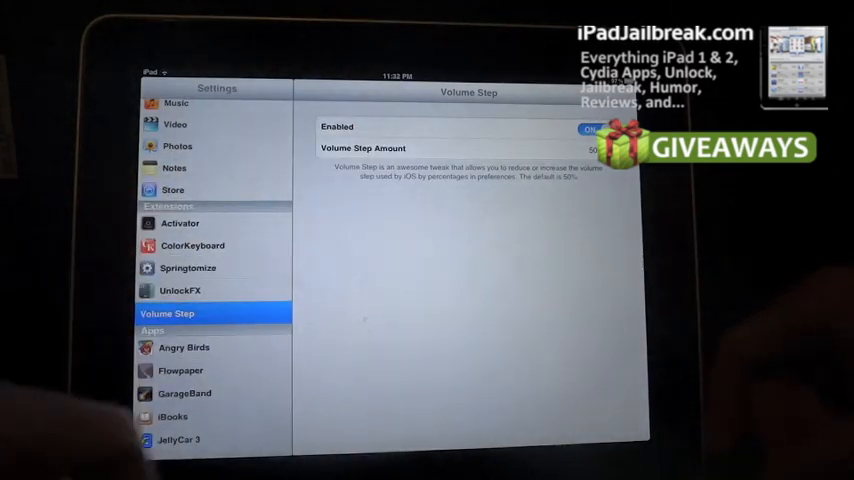
Show the Volume Step Amount choices (30% to 400%) and test with the volume-up button
{"action": "left_click", "coordinate": [590, 128]}
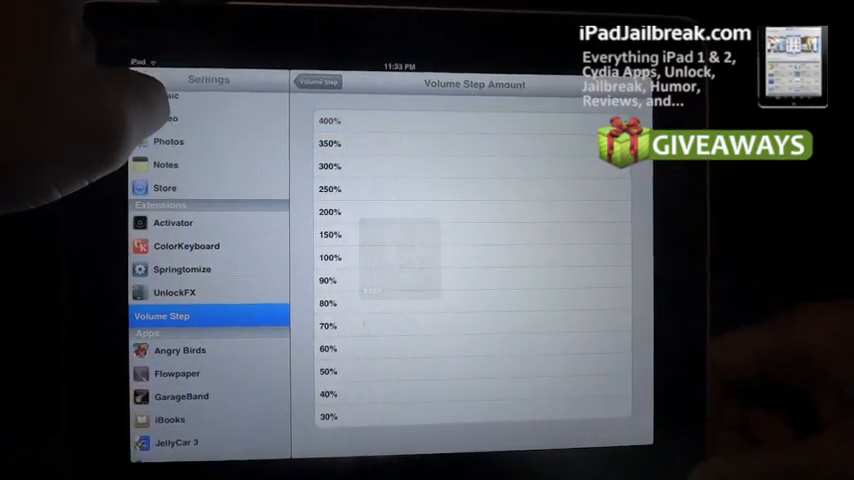
{"action": "key", "text": "volumeup"}
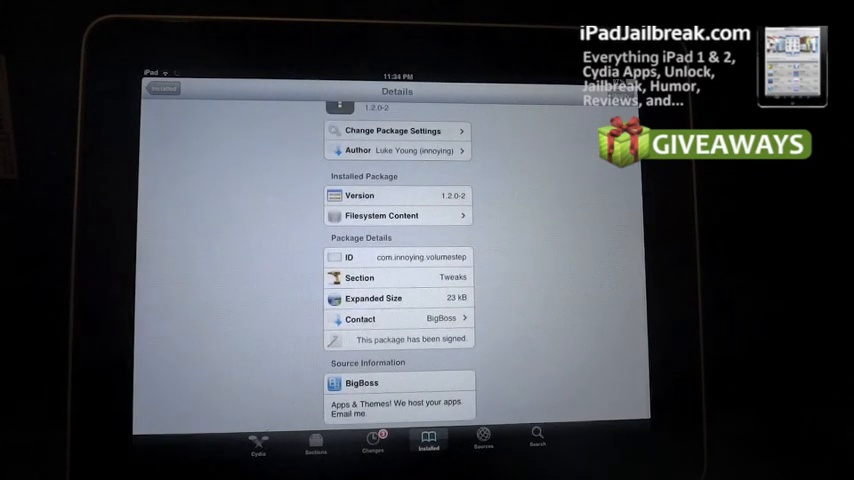
Scroll the Volume Step details page to the description noting iOS 4/5 and 50% default step
{"action": "scroll", "scroll_direction": "down", "scroll_amount": 3}
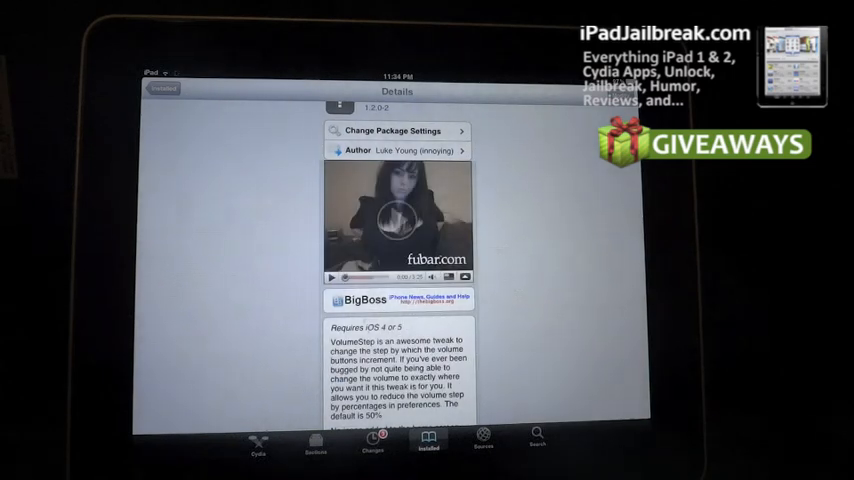